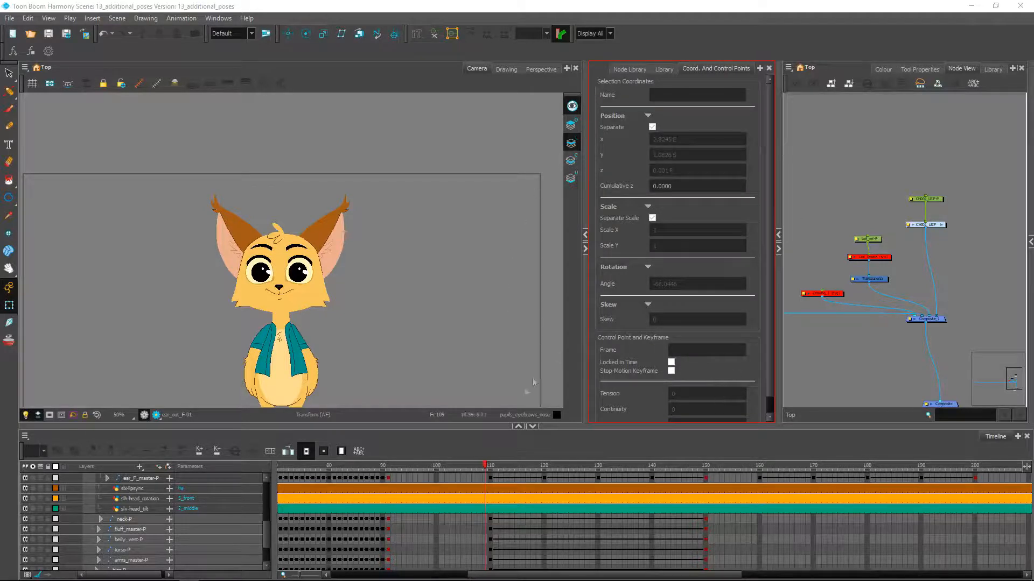
# Step: Scrub the Timeline through the keyed head-turn poses from frame 110 to frame 200
pyautogui.click(491, 466)
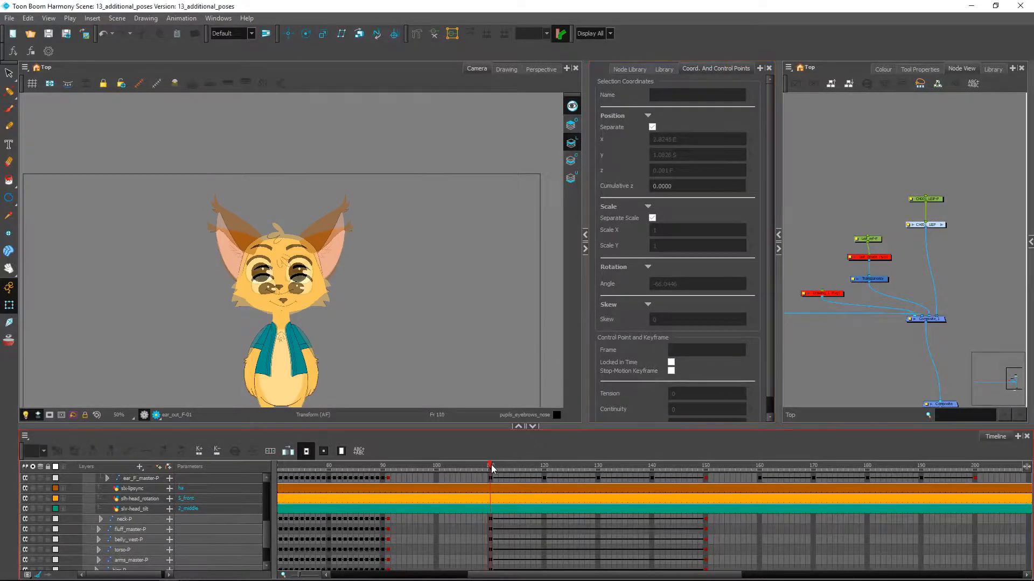
pyautogui.click(560, 467)
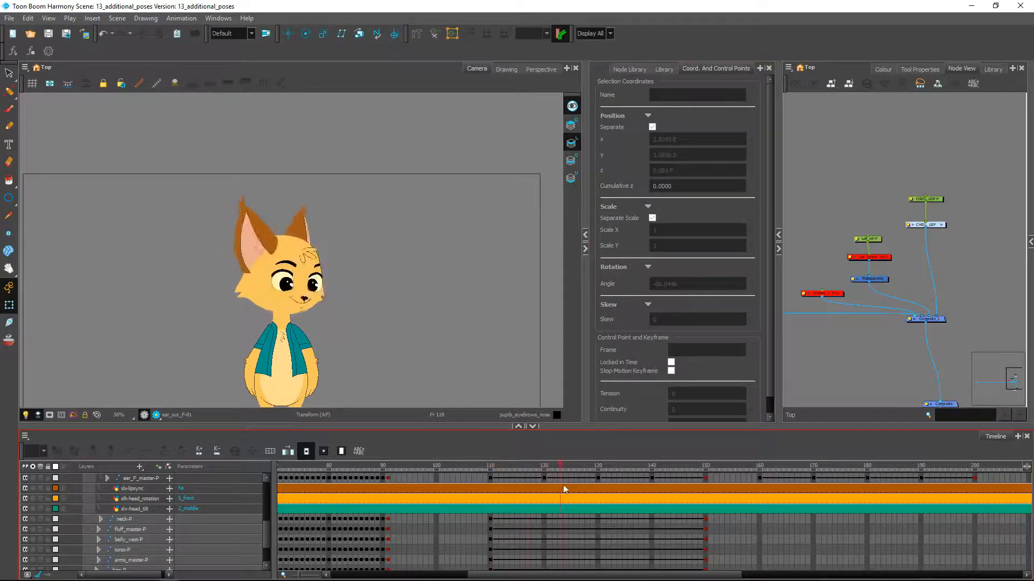
pyautogui.click(525, 465)
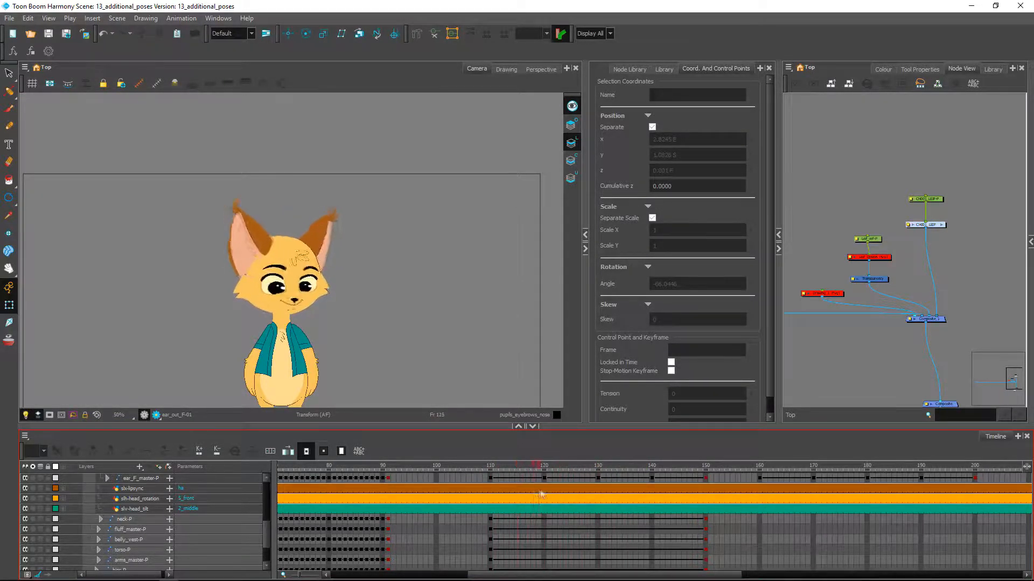
pyautogui.click(663, 466)
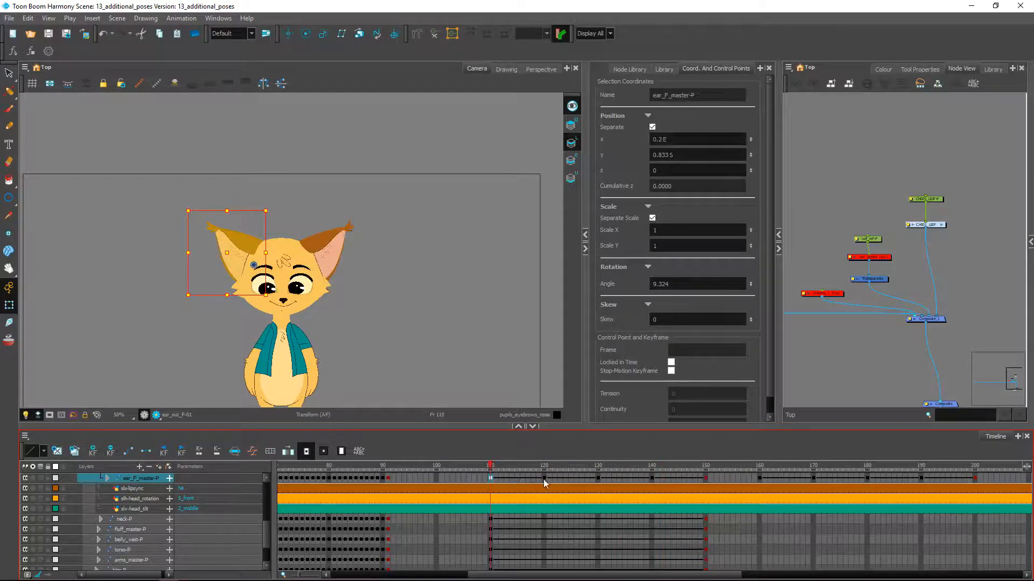
pyautogui.click(597, 479)
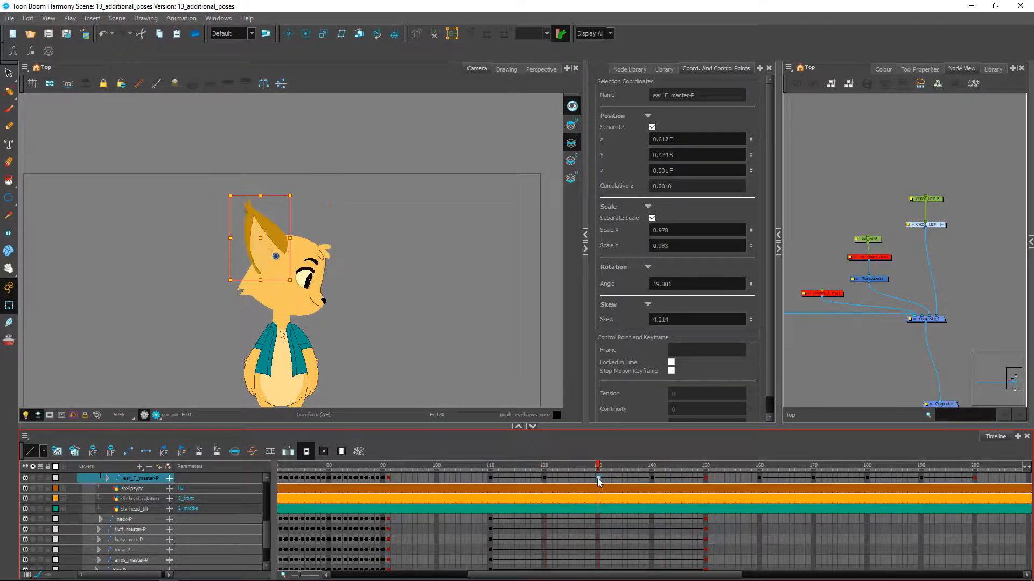
pyautogui.click(651, 466)
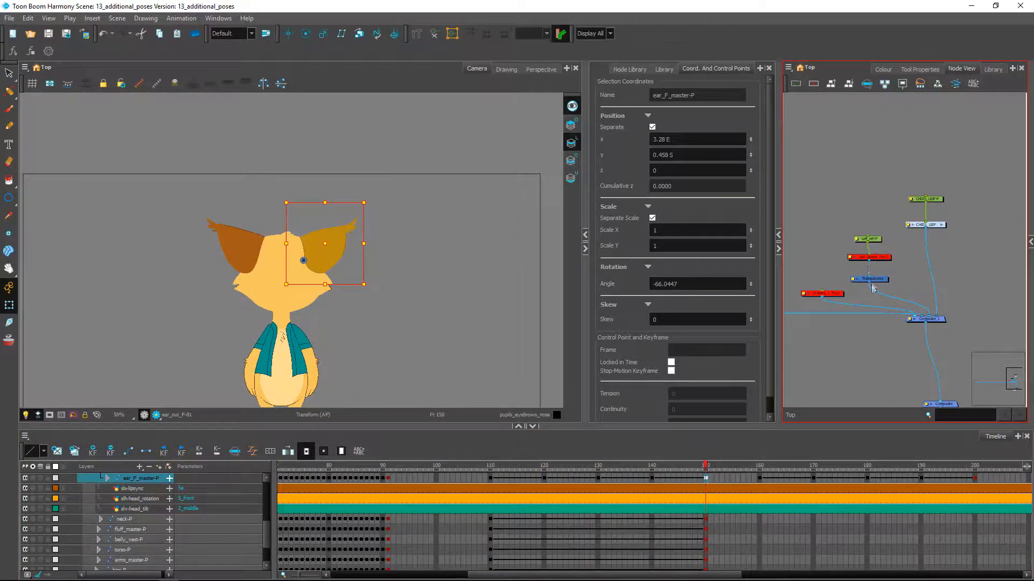
pyautogui.click(760, 465)
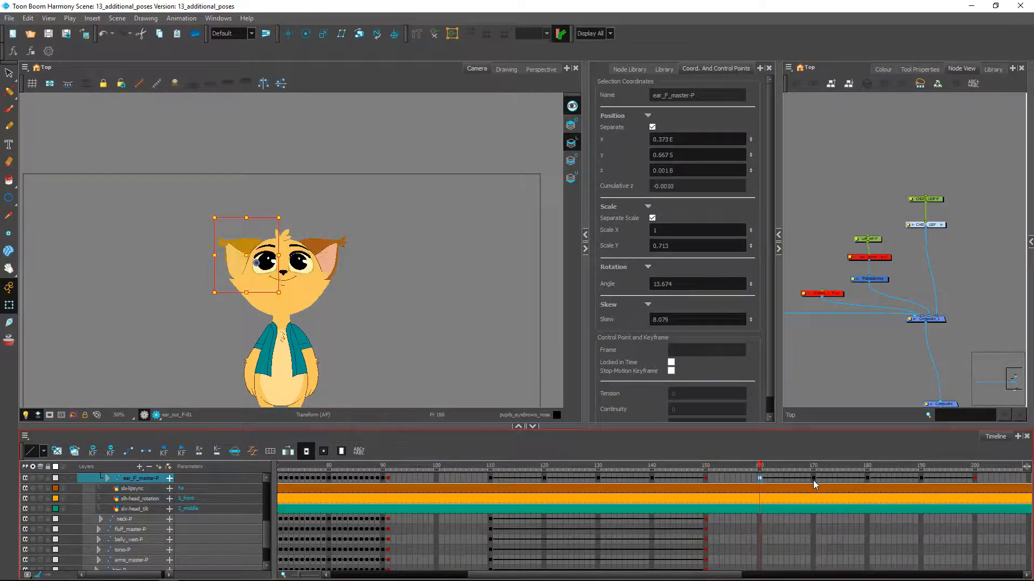
pyautogui.click(813, 478)
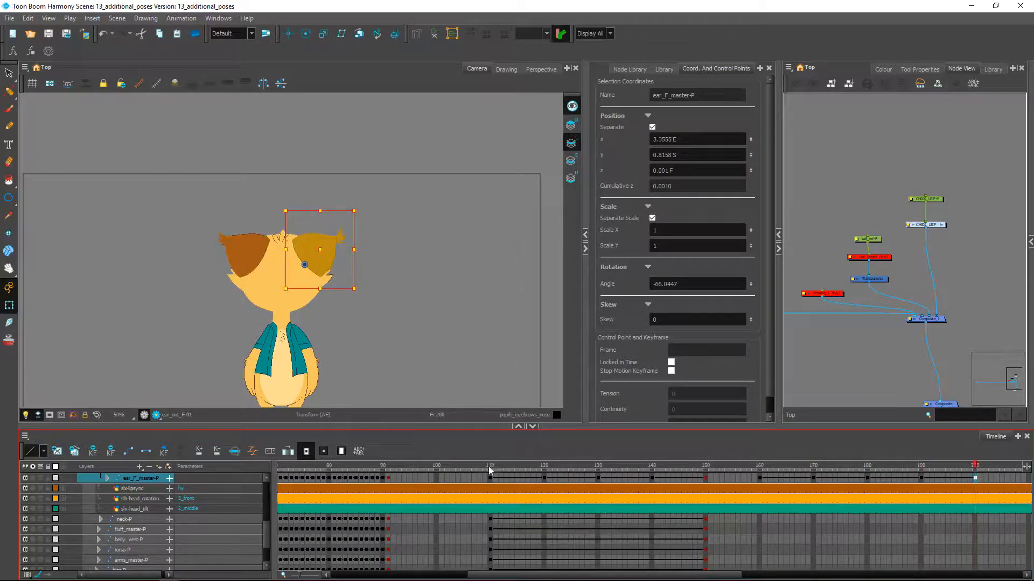
# Step: Review in-between poses, then scrub back to early frames so the fox faces front at frame 100
pyautogui.click(678, 469)
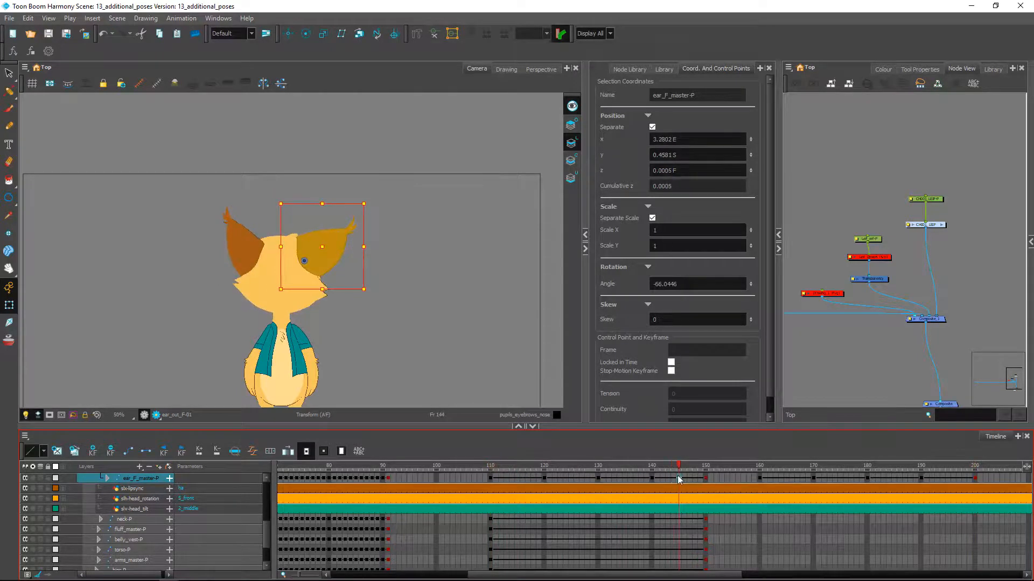
pyautogui.click(923, 478)
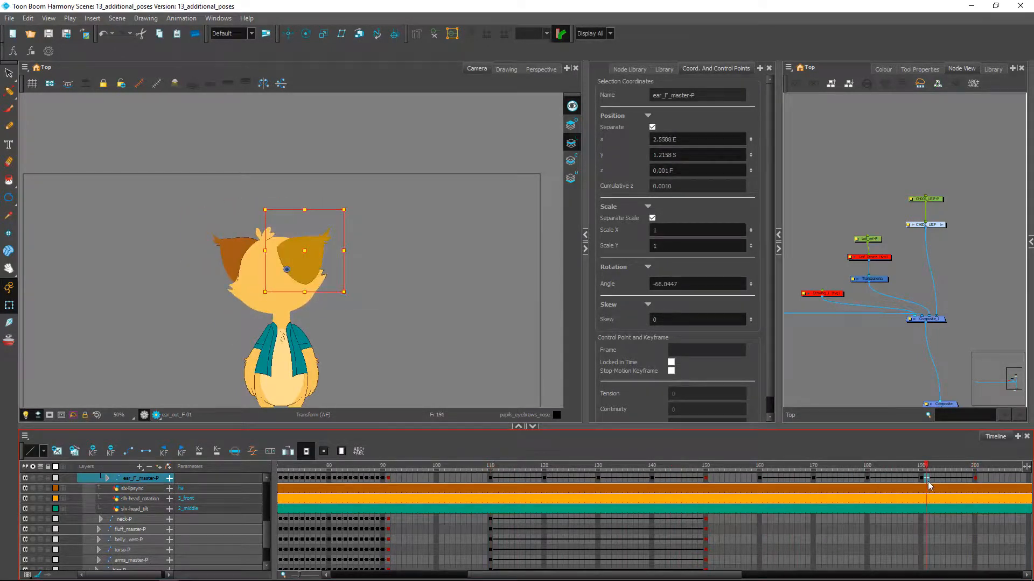
pyautogui.click(517, 466)
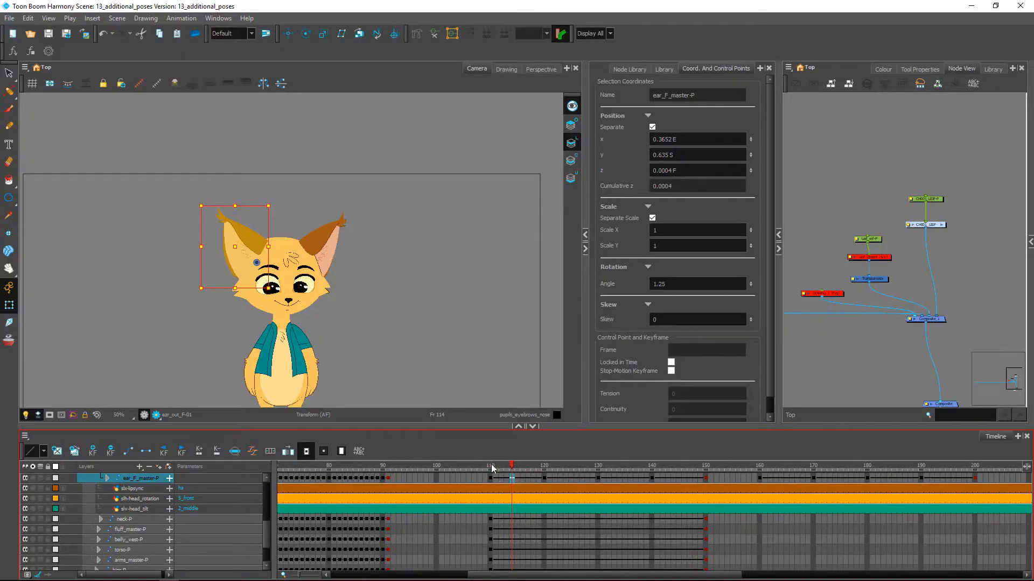
pyautogui.click(593, 465)
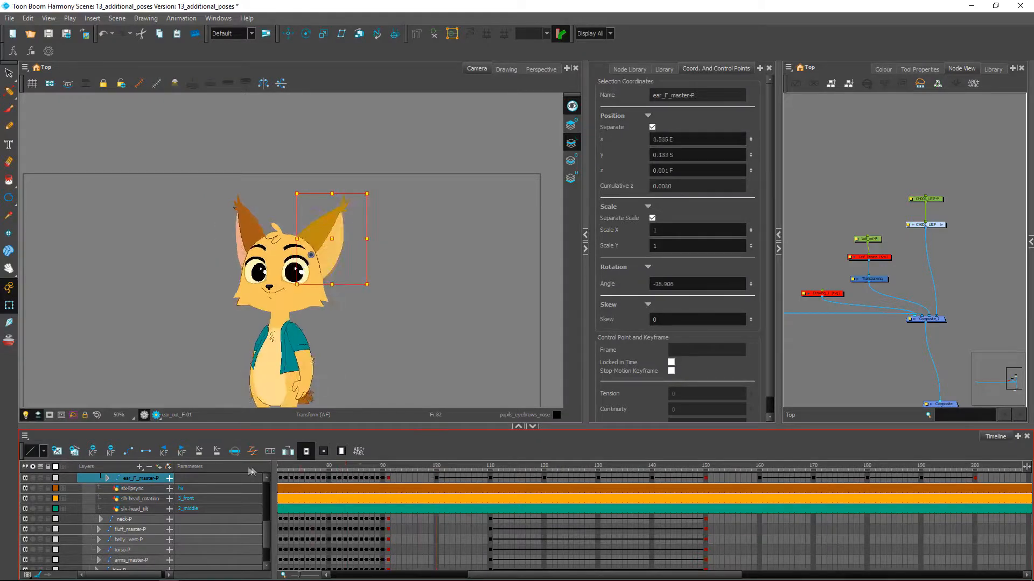
pyautogui.click(337, 475)
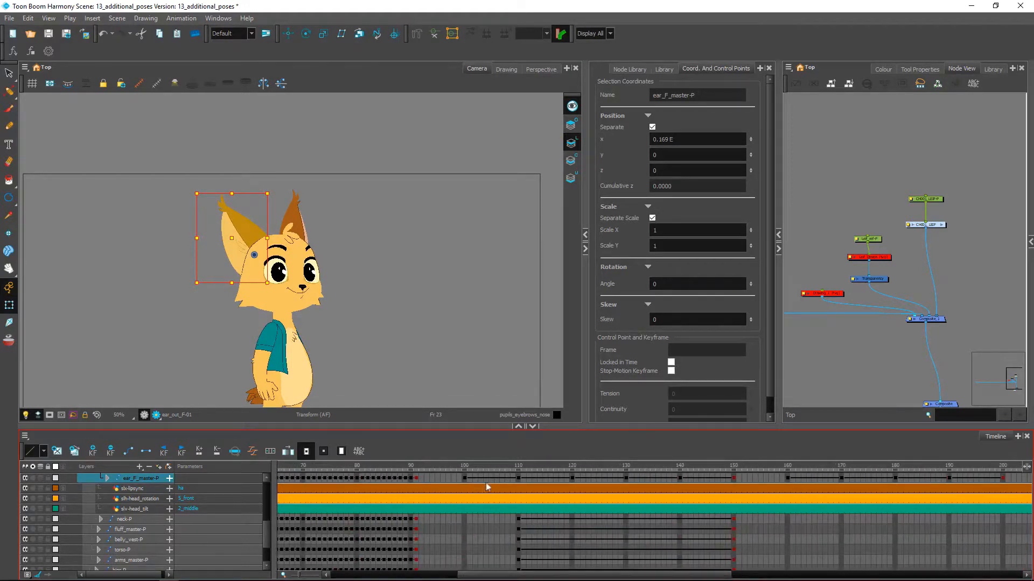
pyautogui.click(482, 466)
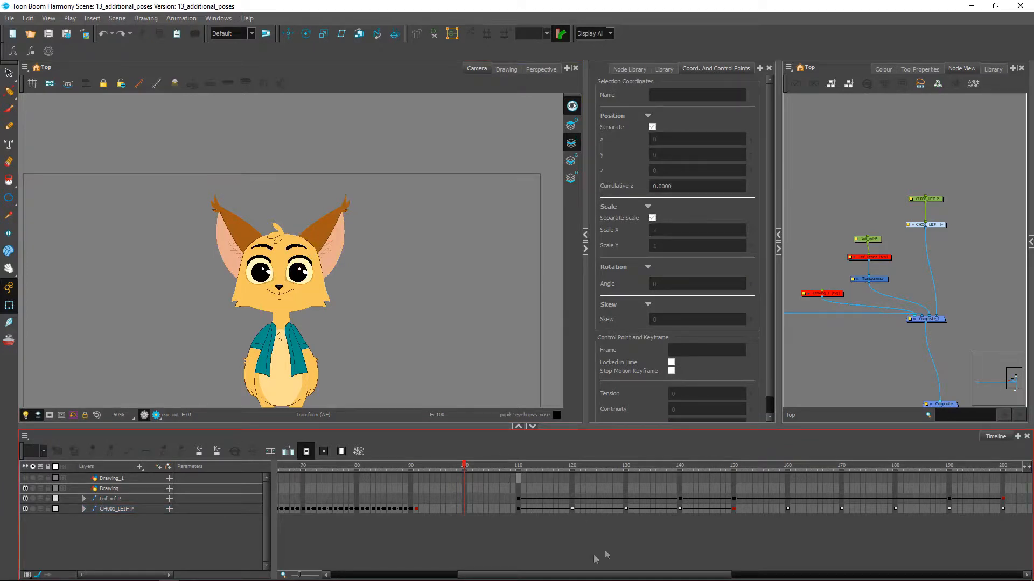
pyautogui.moveTo(450, 467)
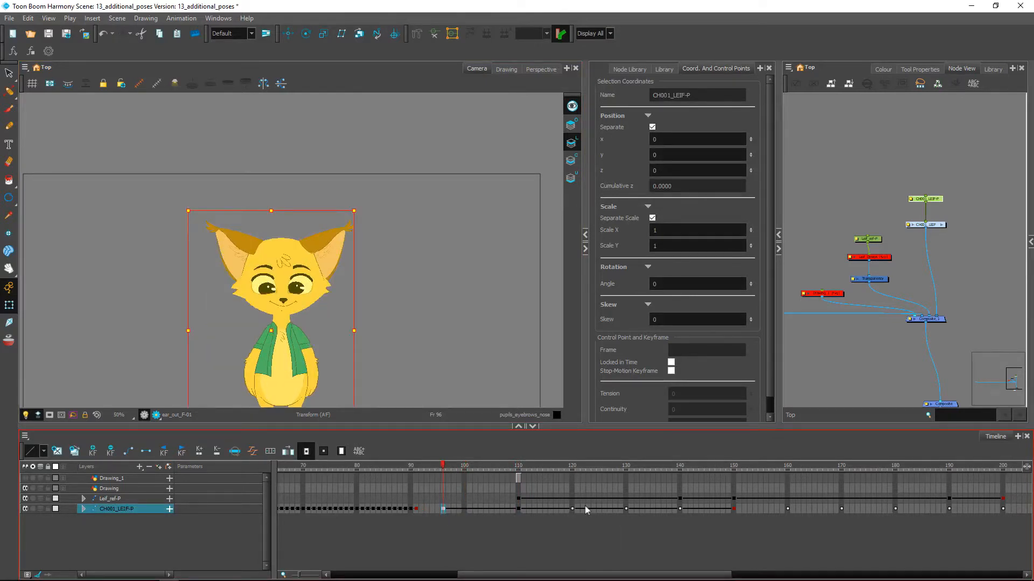
pyautogui.moveTo(844, 512)
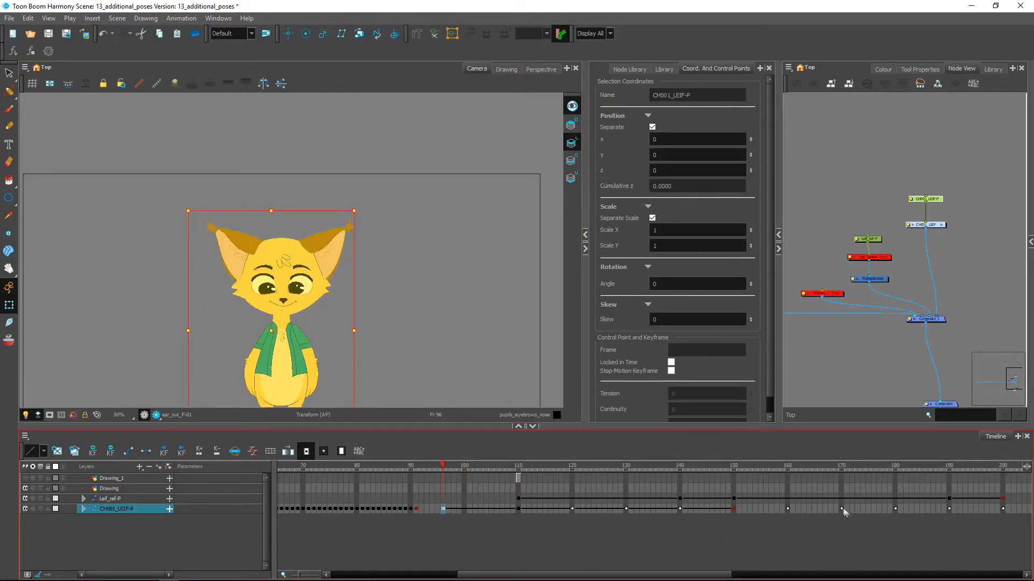
# Step: Paste the copied head-tilt pose onto CH001_LEIF-P at frame 101 and select the new key
pyautogui.click(841, 508)
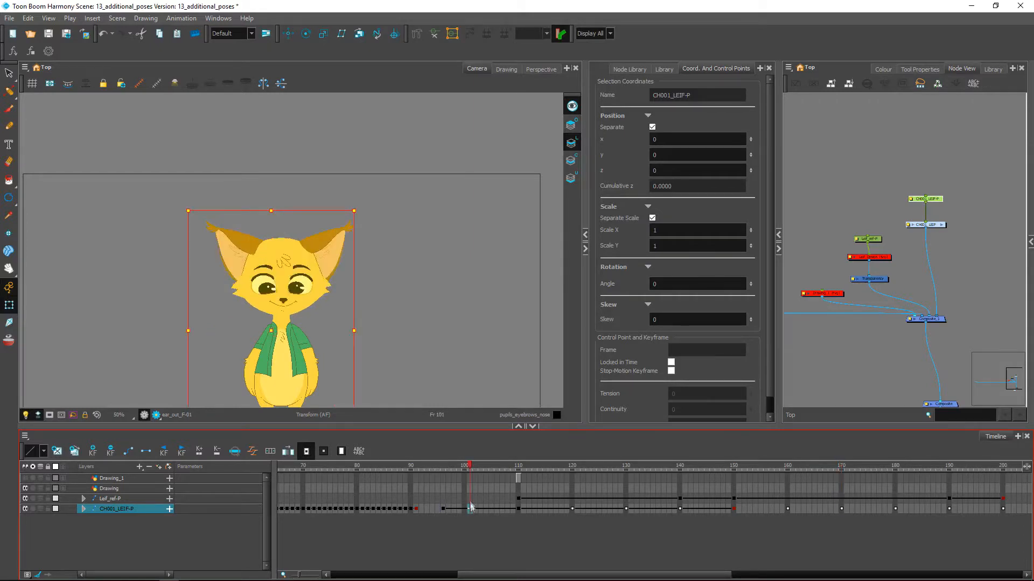
pyautogui.click(469, 465)
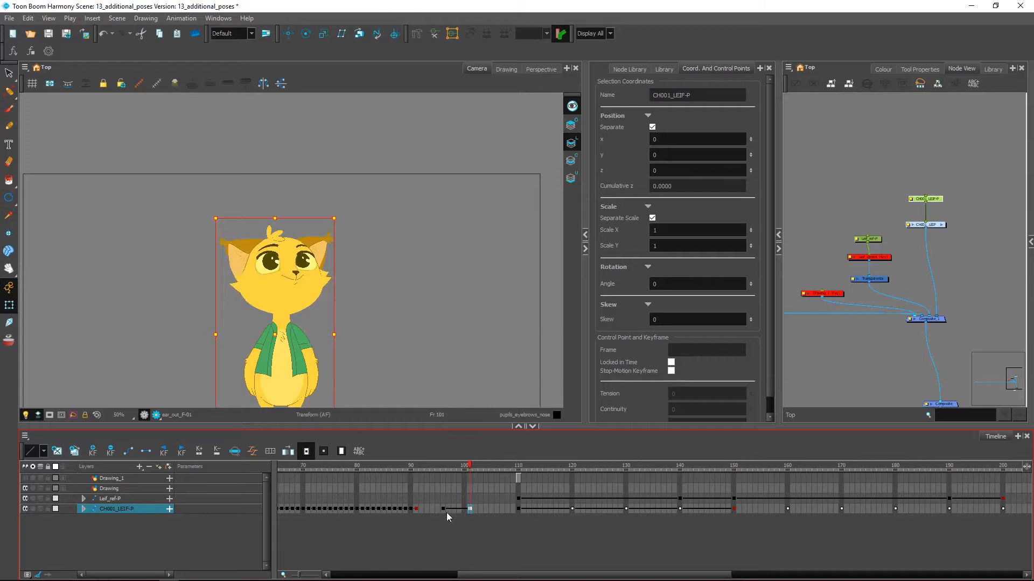
pyautogui.click(466, 465)
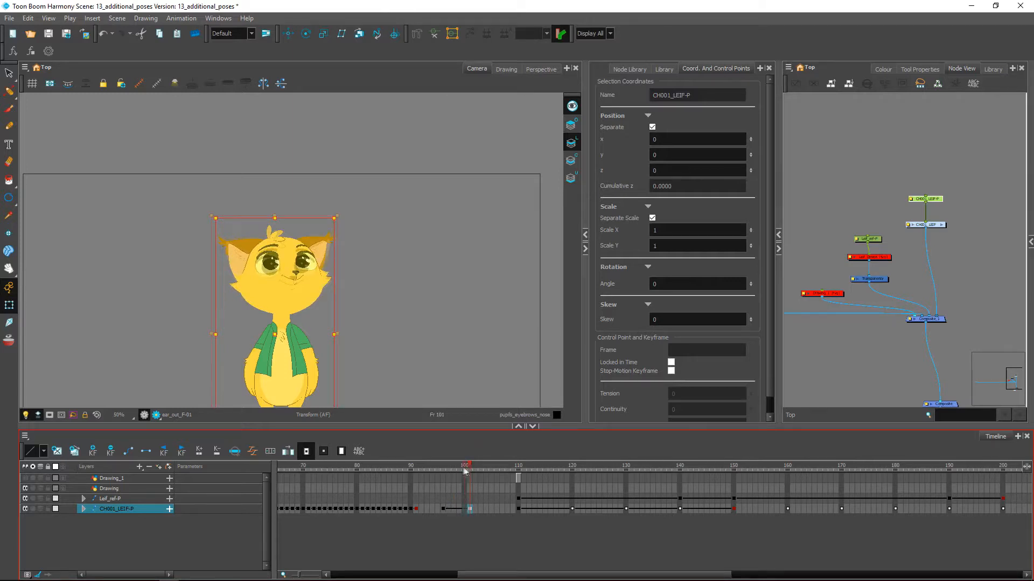